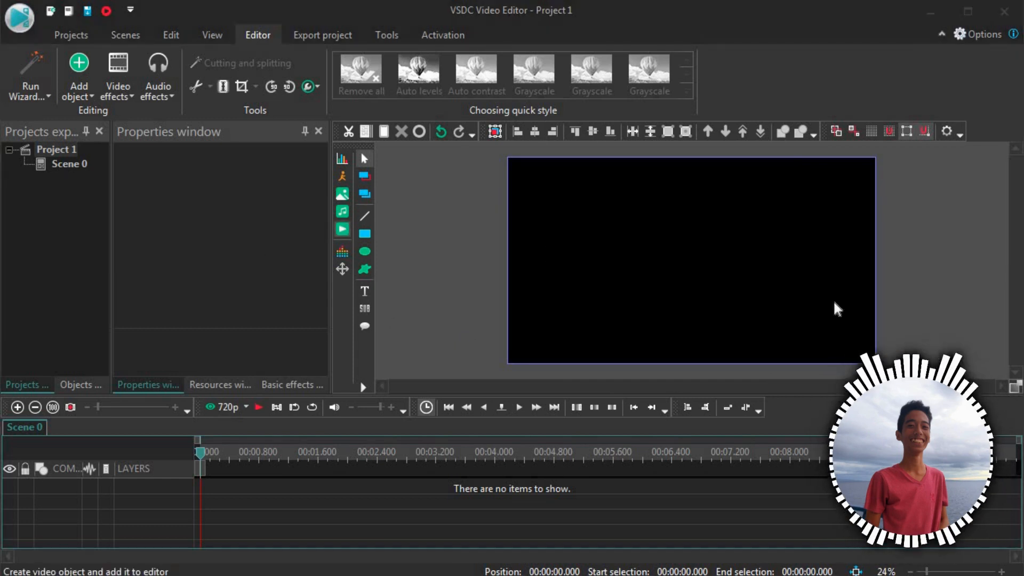
- Import the dancer clip Boy - 21827_1 and the background-removed Boy-21827-unscreen_2 from the Desktop folder
left_click(78, 76)
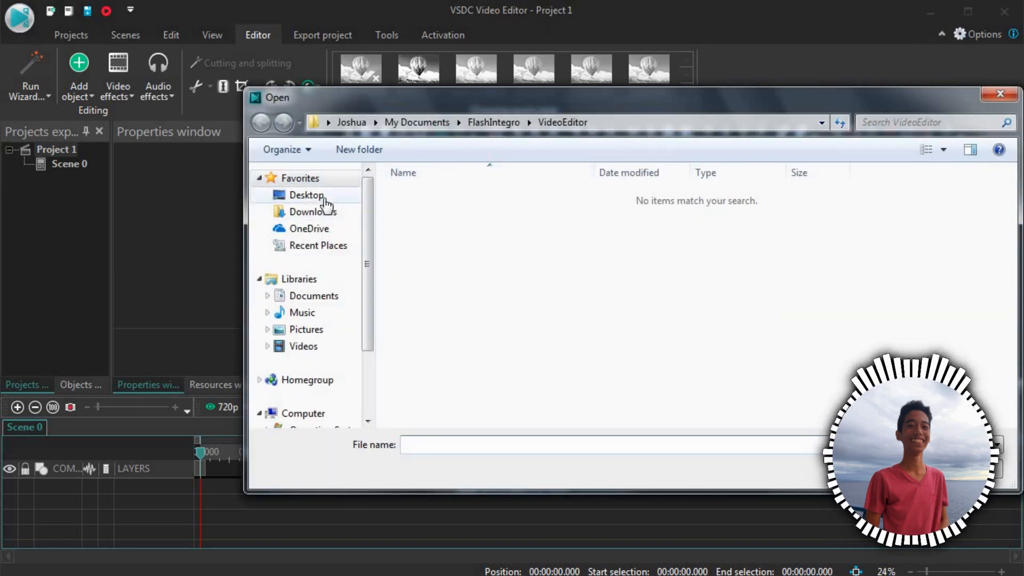
left_click(306, 194)
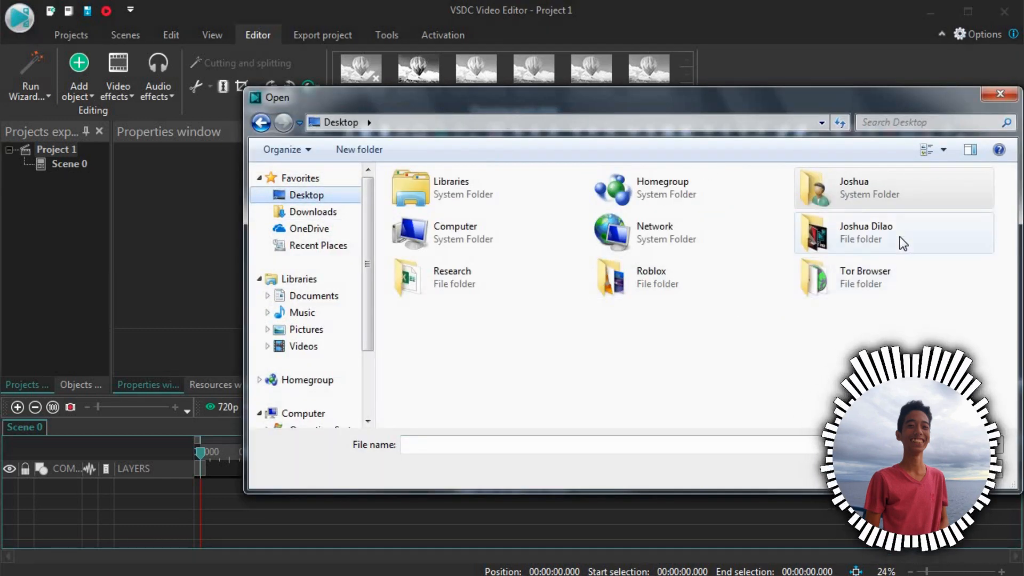
double_click(865, 232)
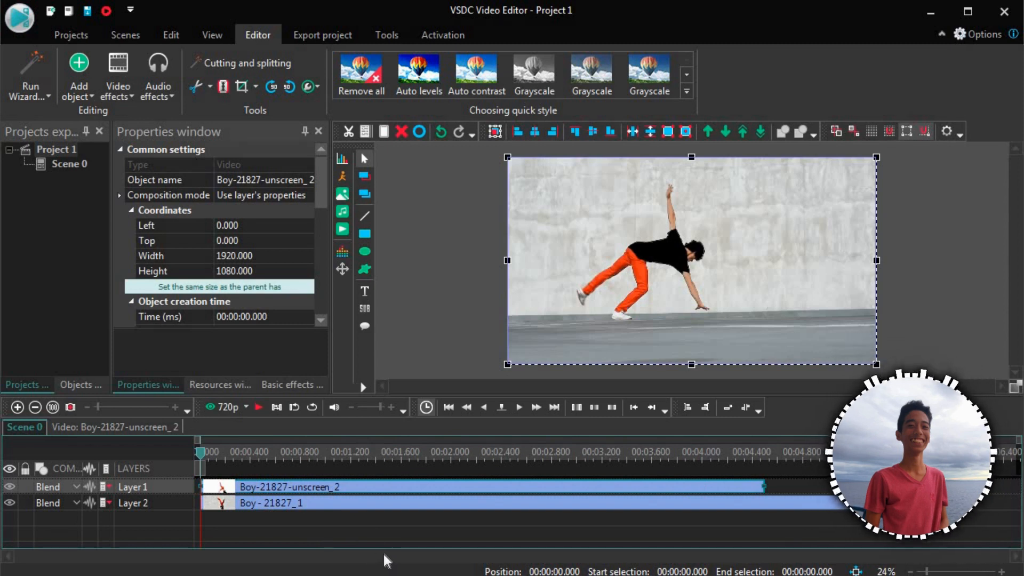
left_click(614, 452)
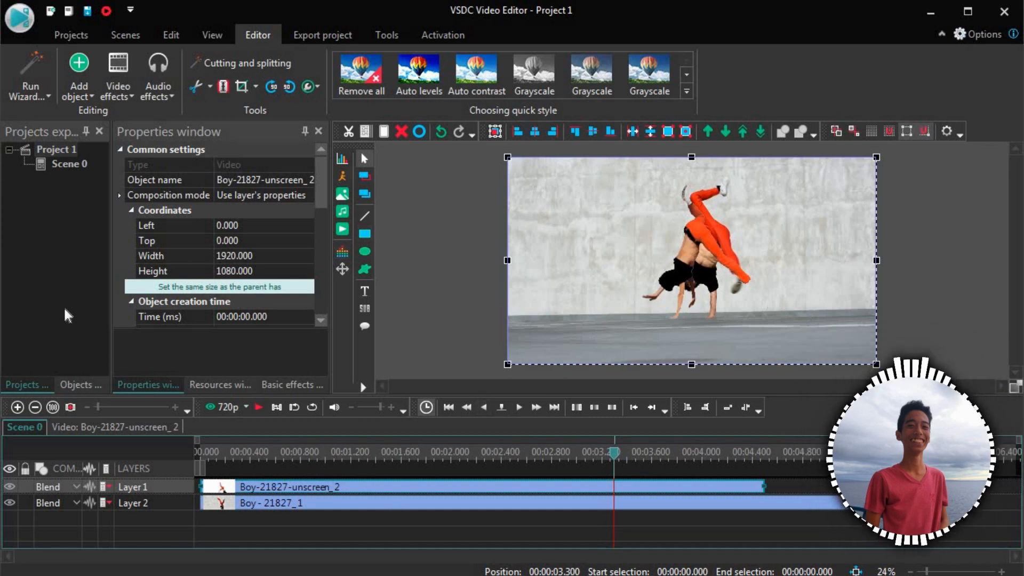
mouse_move(94, 328)
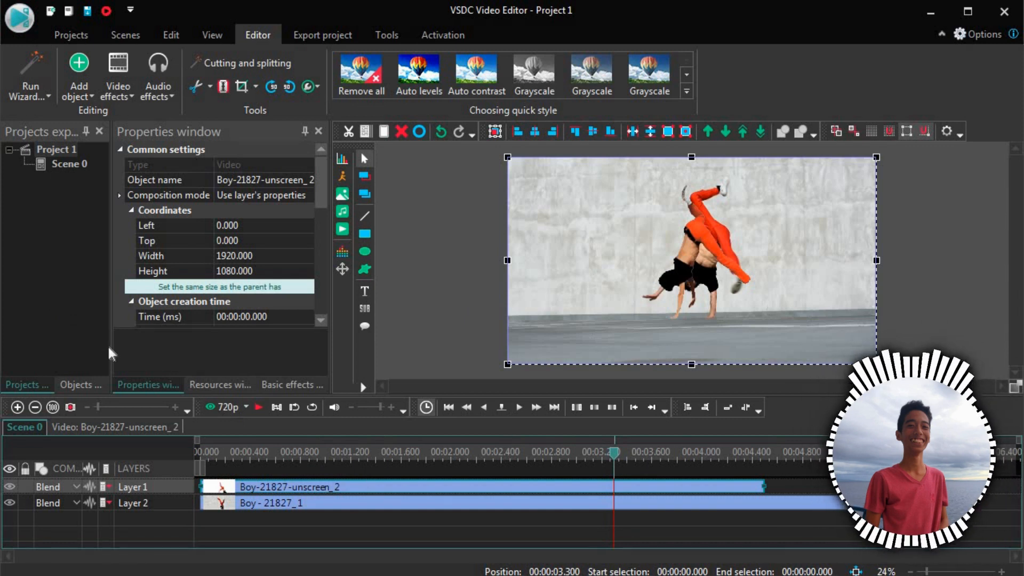
mouse_move(362, 40)
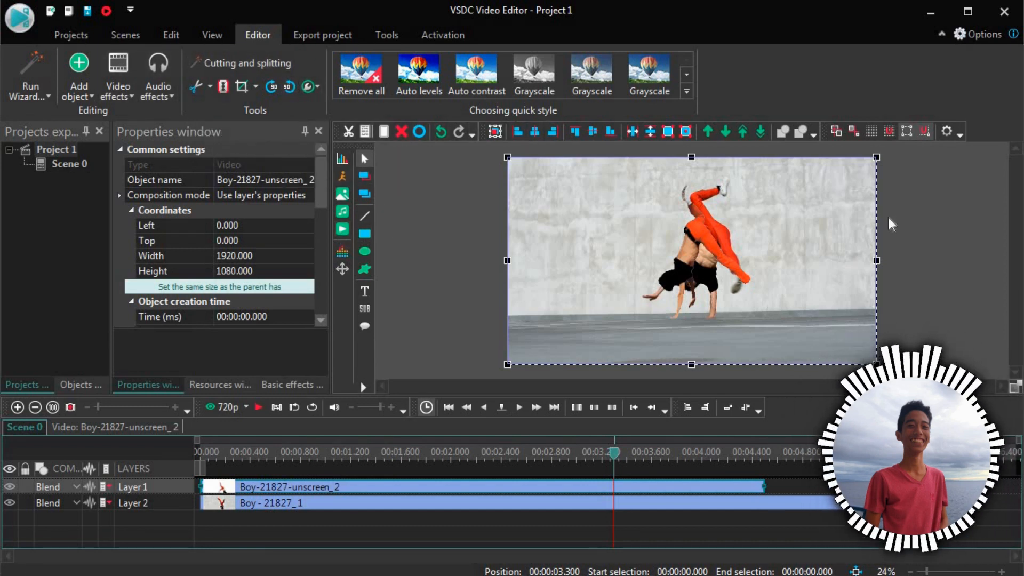
left_click(270, 502)
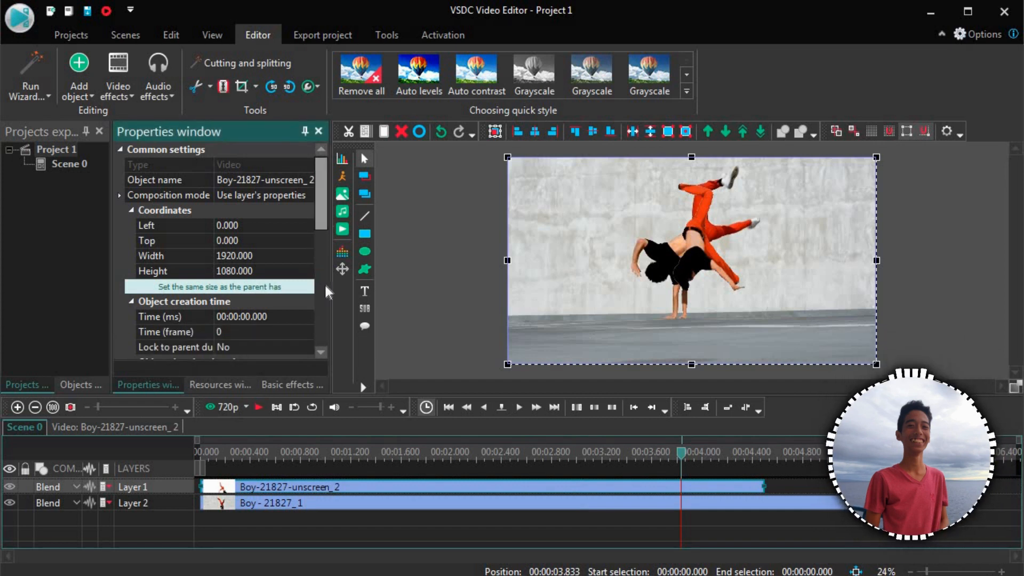
- Lower the Boy-21827-unscreen_2 overlay's Speed (%) to 90 and stop the preview once it matches
scroll("down", 3)
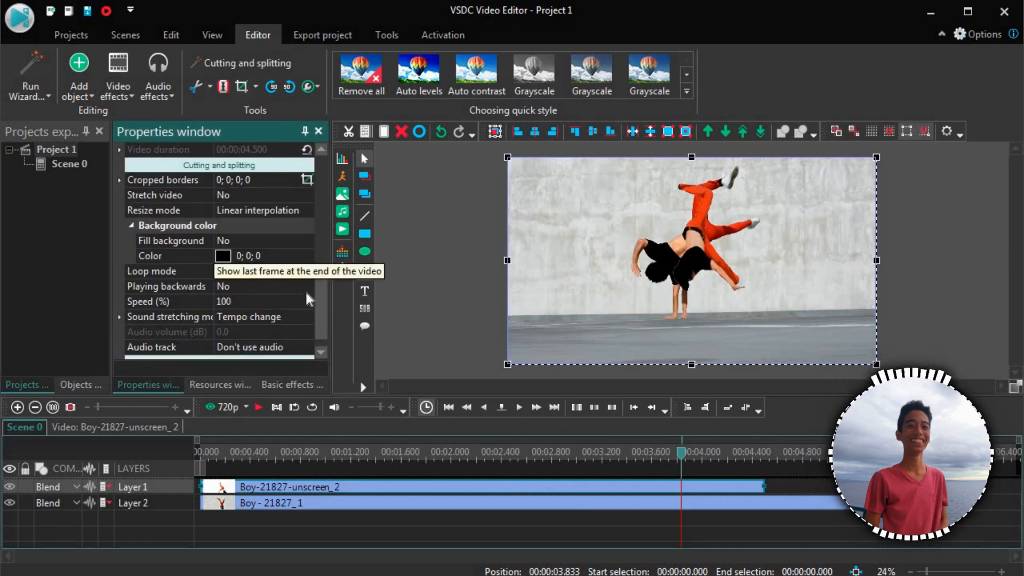
left_click(308, 305)
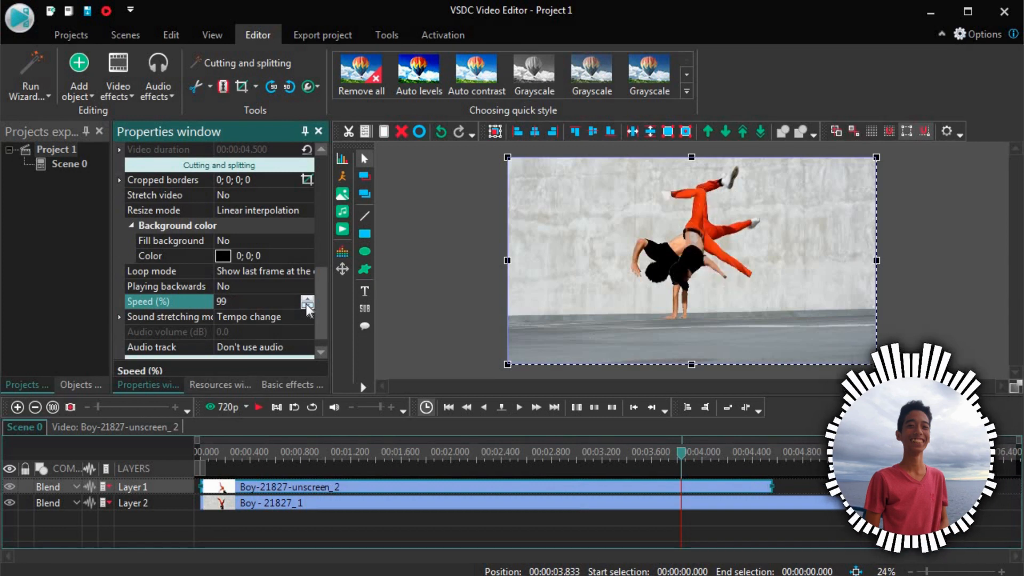
left_click(307, 305)
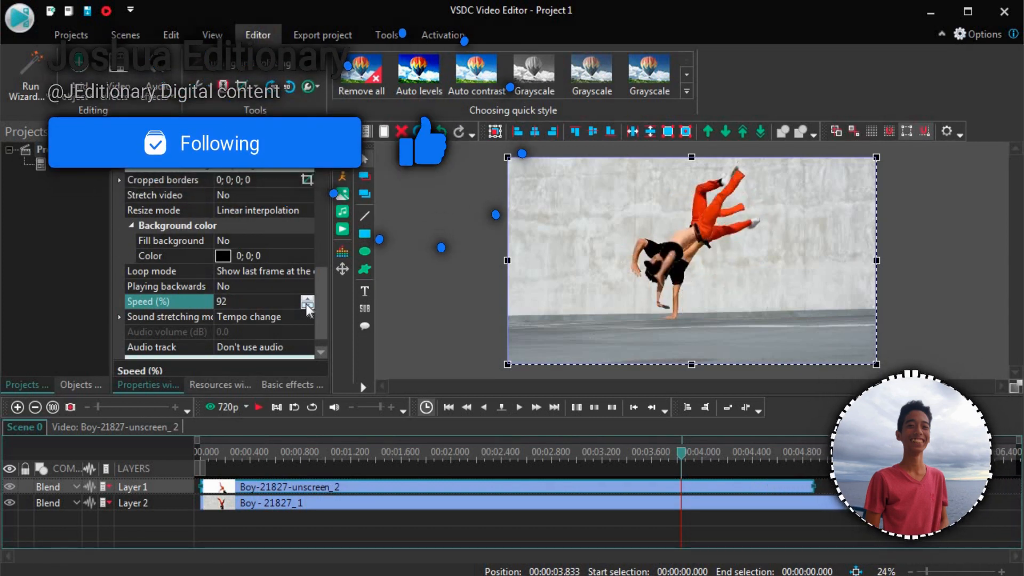
left_click(307, 305)
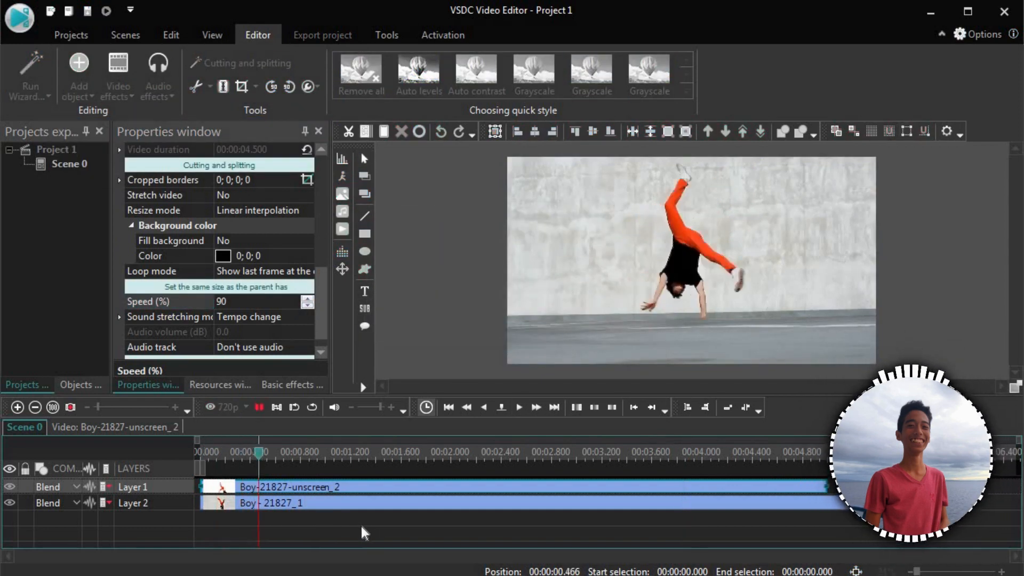
left_click(499, 451)
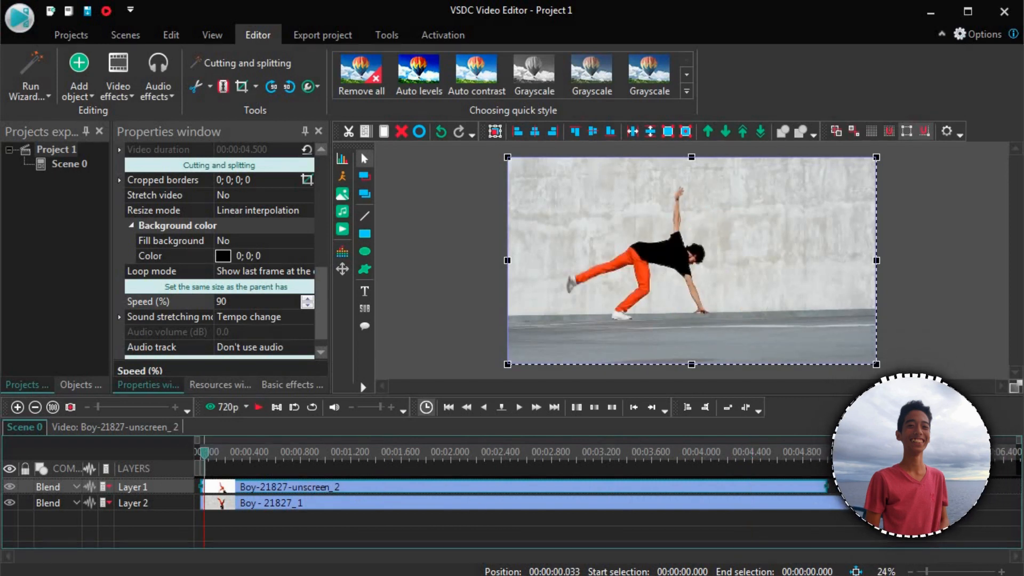
left_click(747, 453)
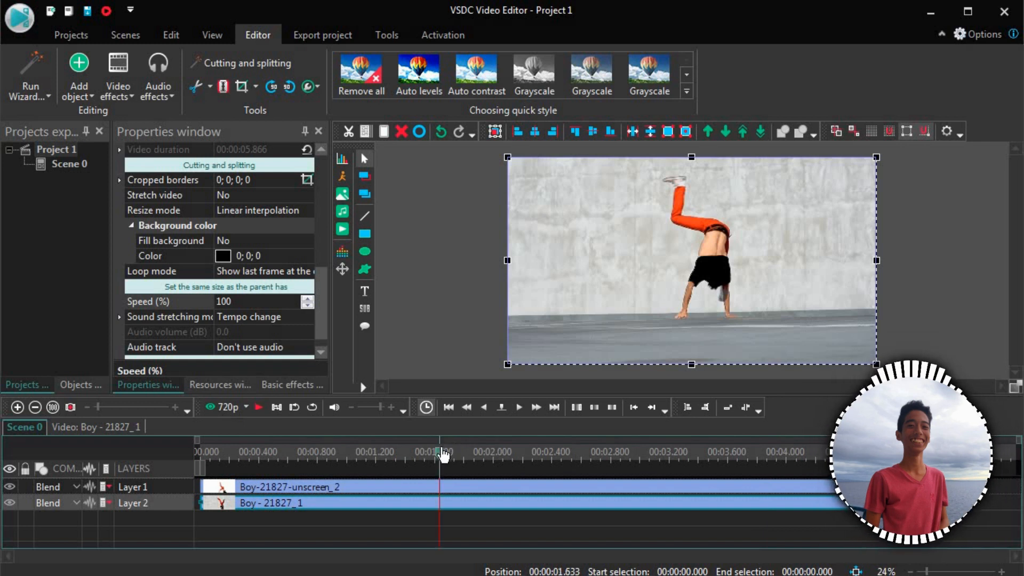
left_click(519, 406)
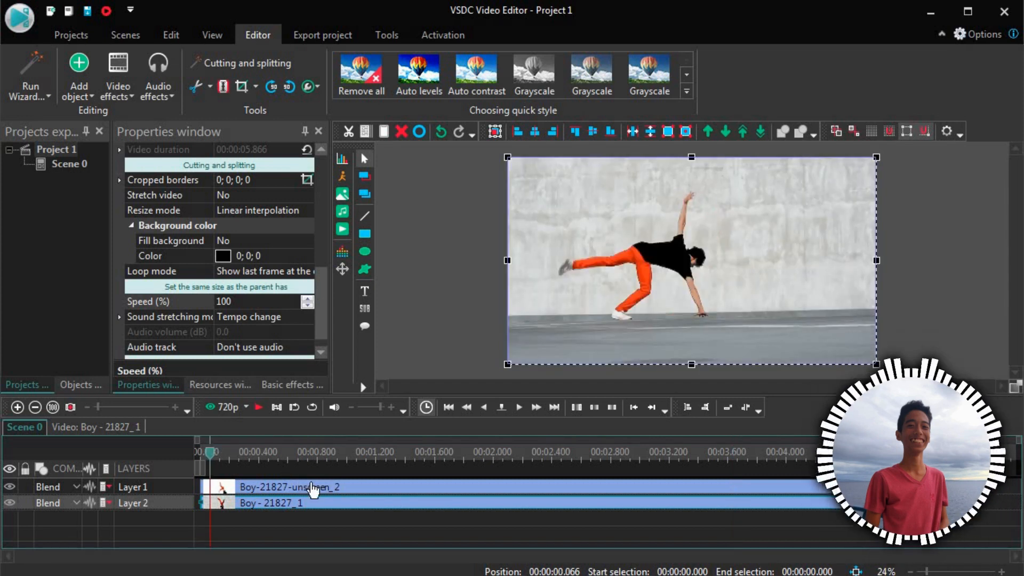
- Add a shadow effect inside the background-removed overlay clip so a shadow falls beneath the dancer
right_click(313, 487)
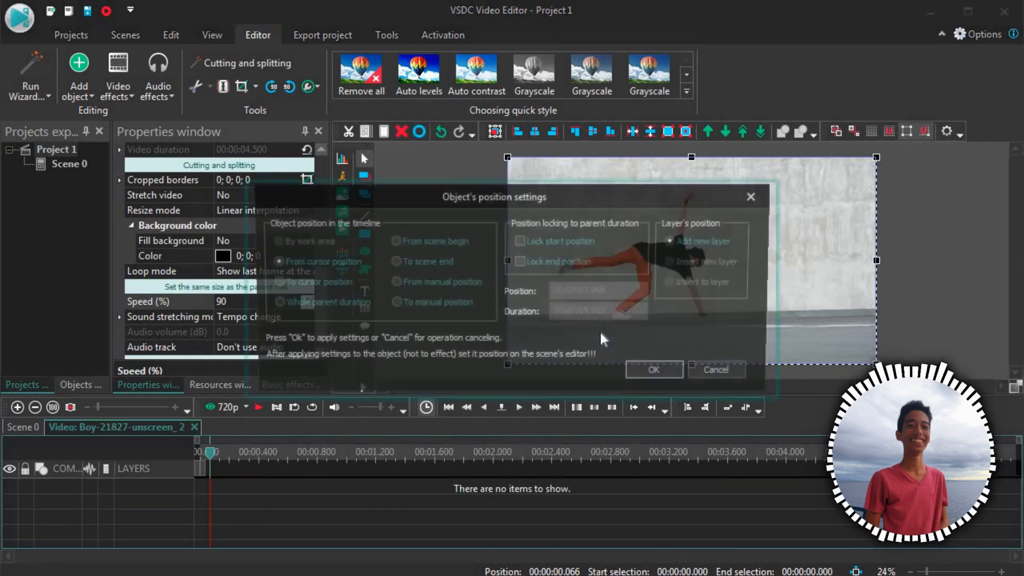
left_click(654, 369)
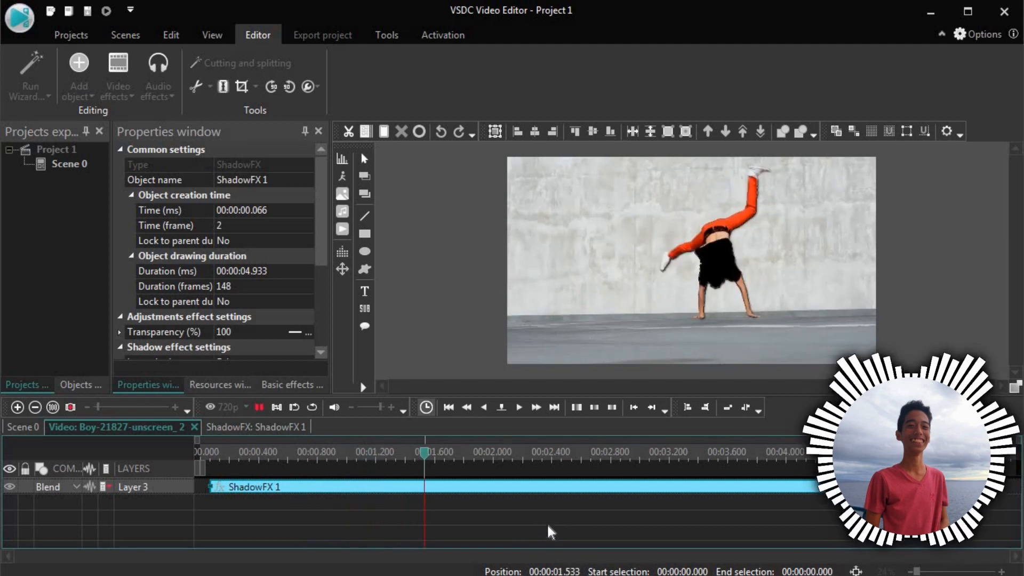
left_click(518, 407)
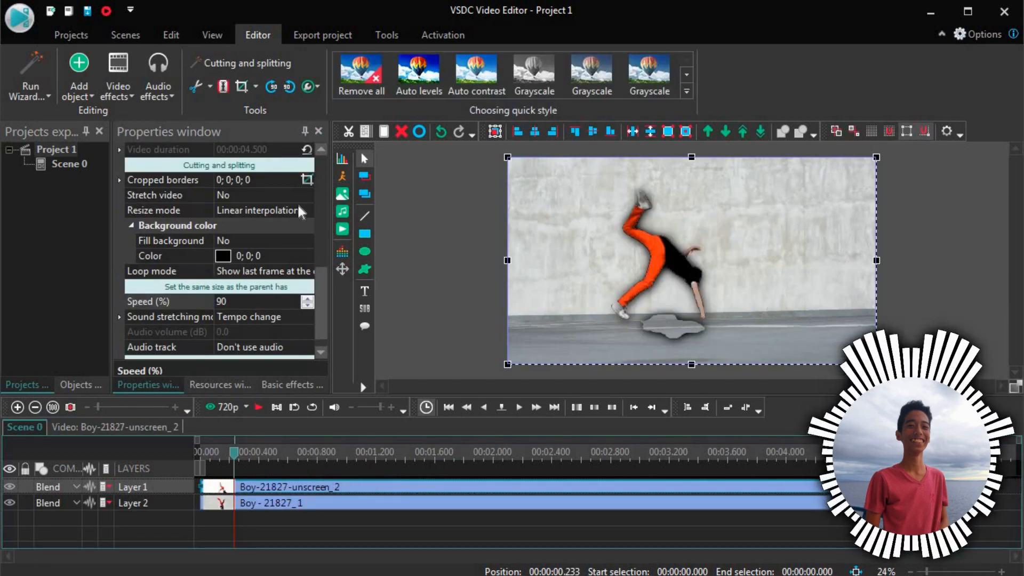
left_click(241, 85)
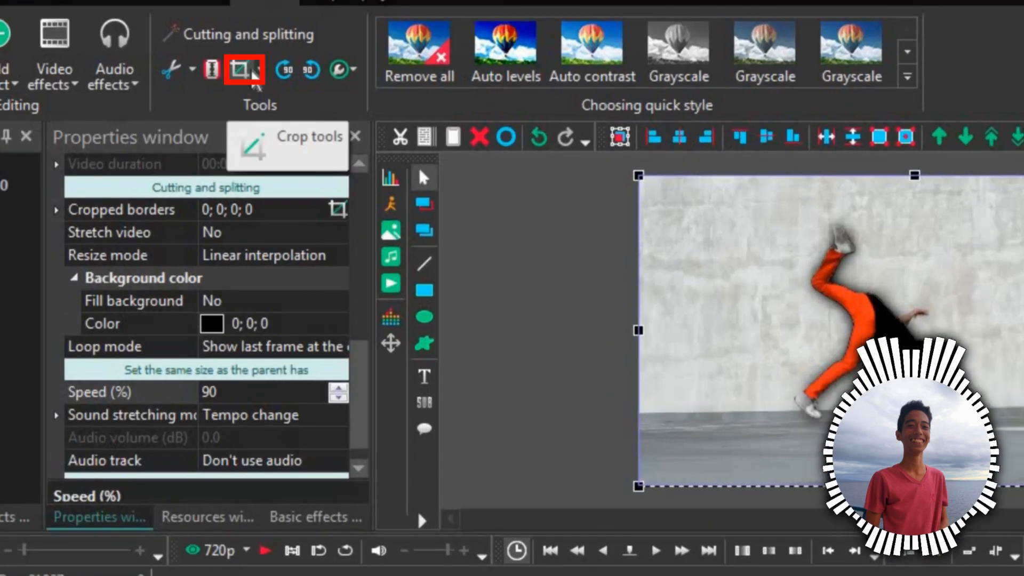
left_click(242, 70)
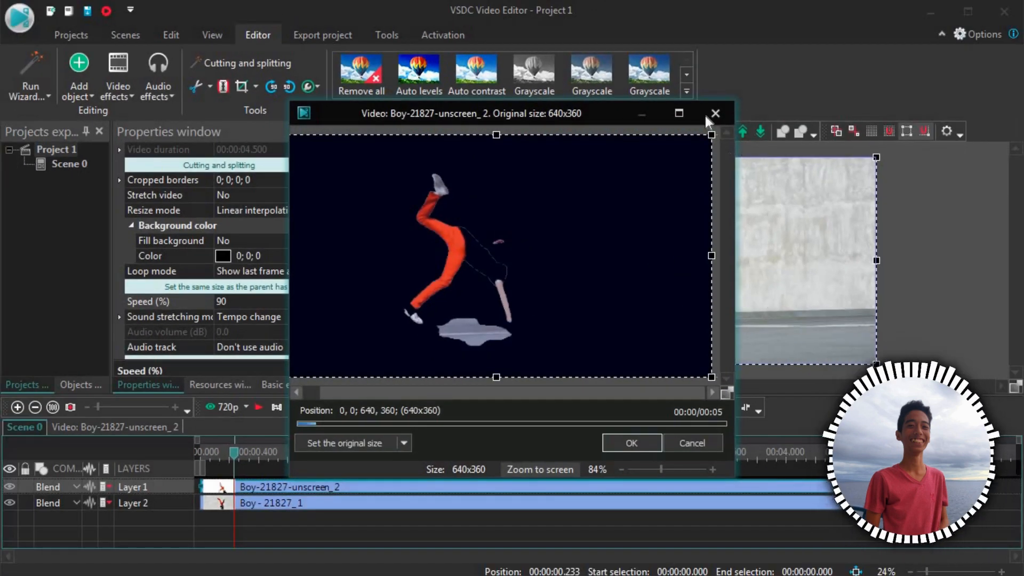
left_click(714, 113)
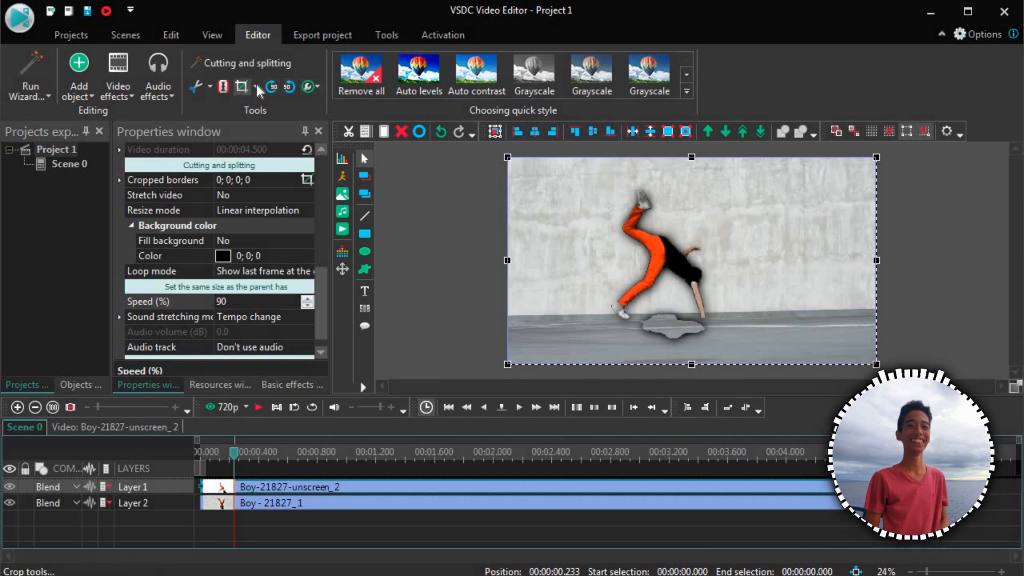
mouse_move(257, 90)
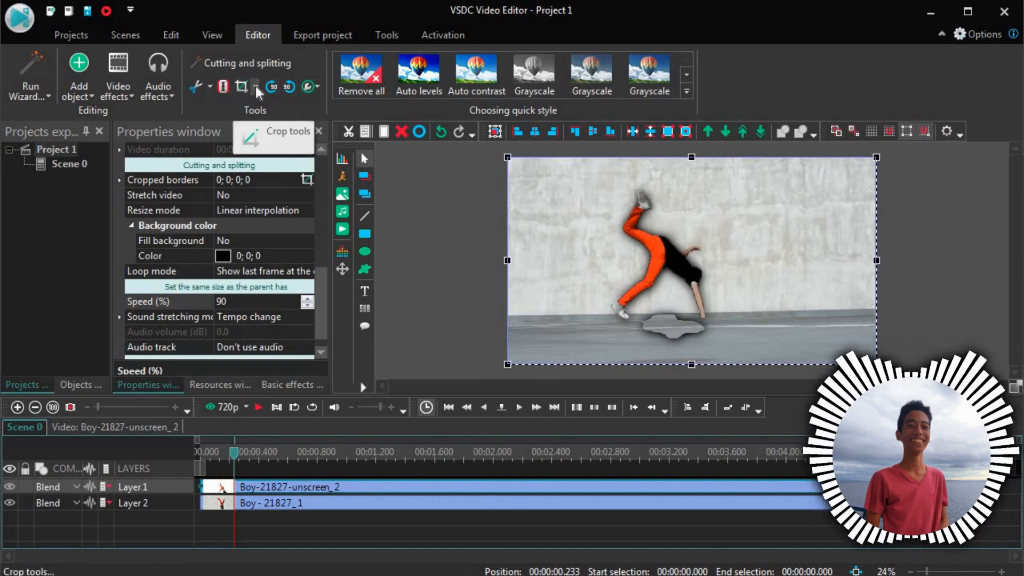
right_click(290, 487)
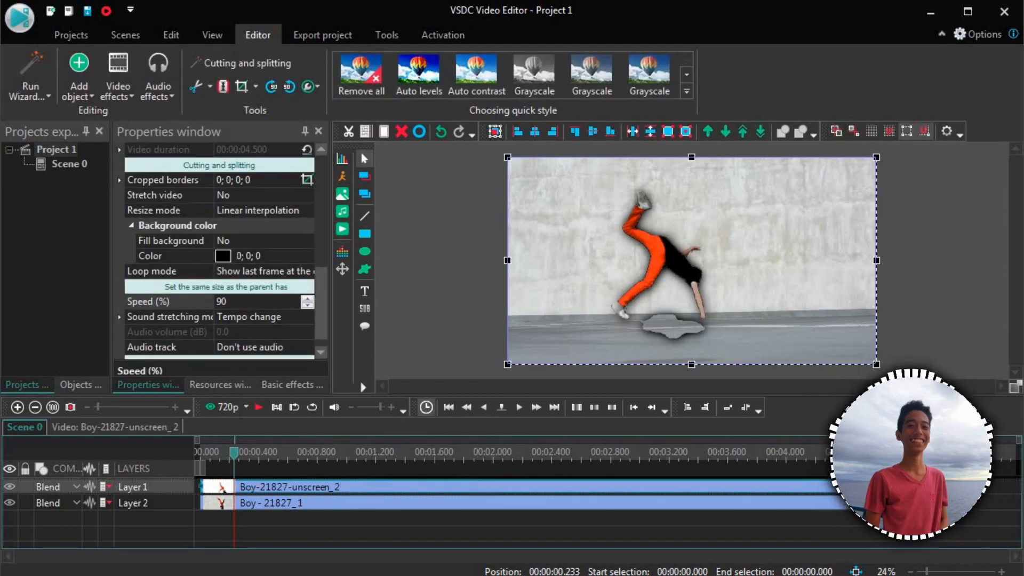
left_click(241, 86)
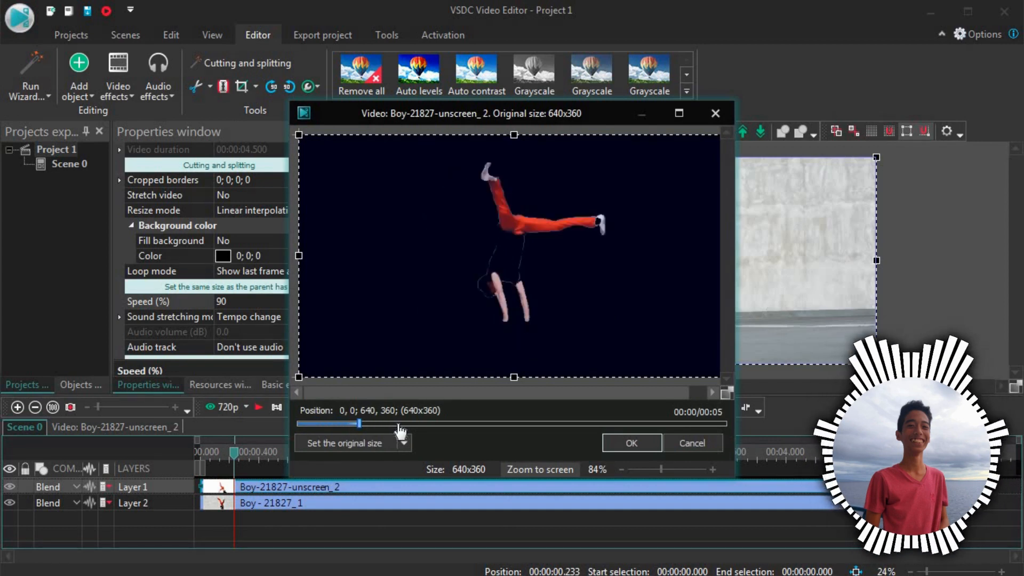
- Scrub the overlay preview to a frame where the grey blob under the feet is visible
left_click_drag(359, 423, 525, 423)
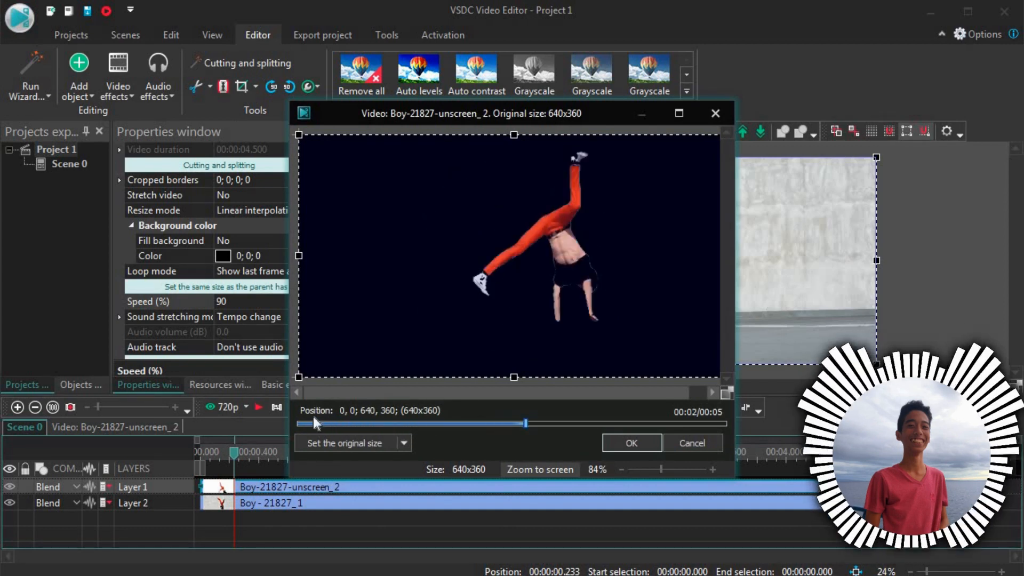
left_click_drag(527, 424, 308, 424)
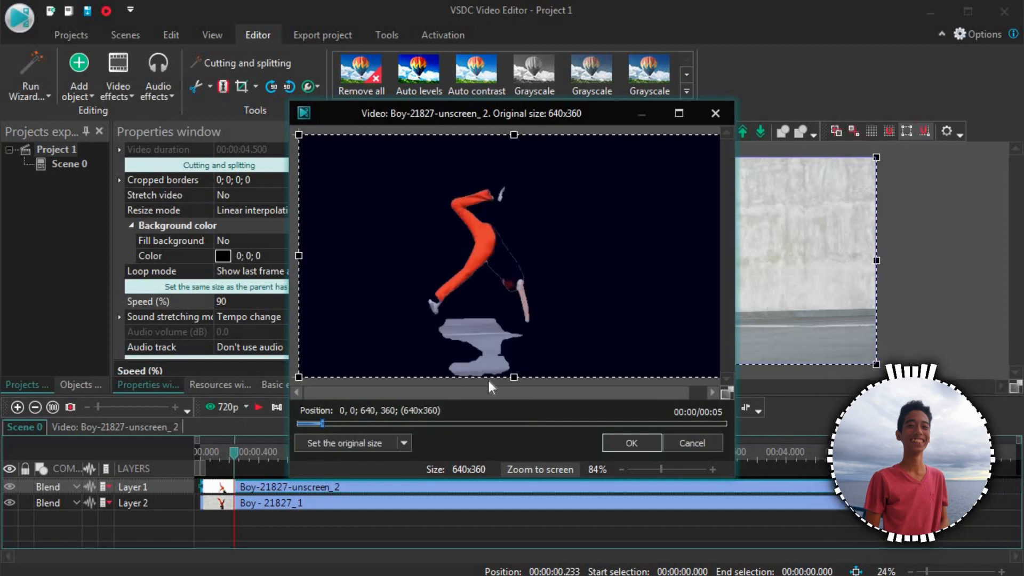
- Raise the bottom crop edge just above the grey blob, leaving a 640×262 crop
left_click_drag(514, 376, 514, 346)
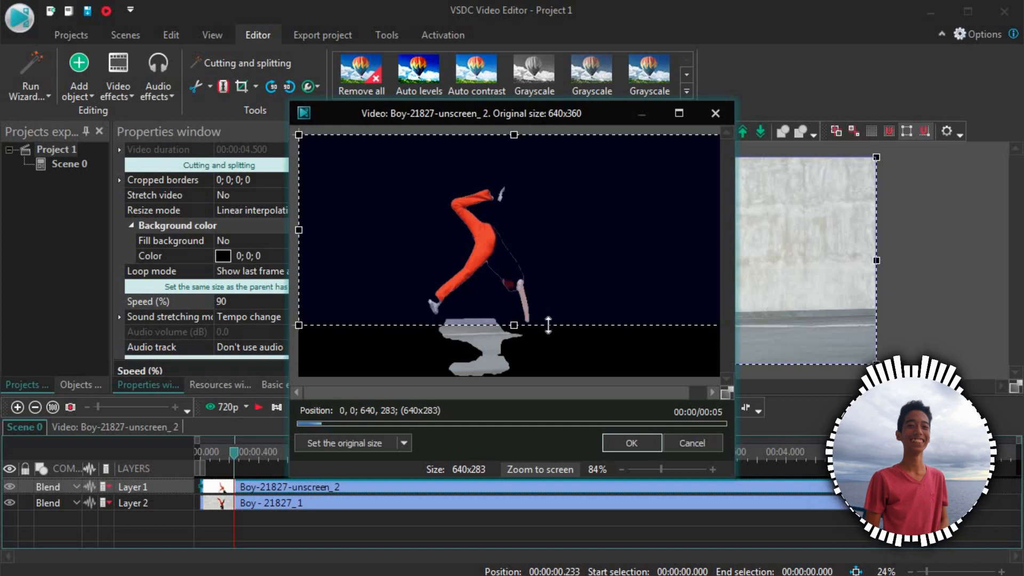
left_click_drag(514, 325, 517, 313)
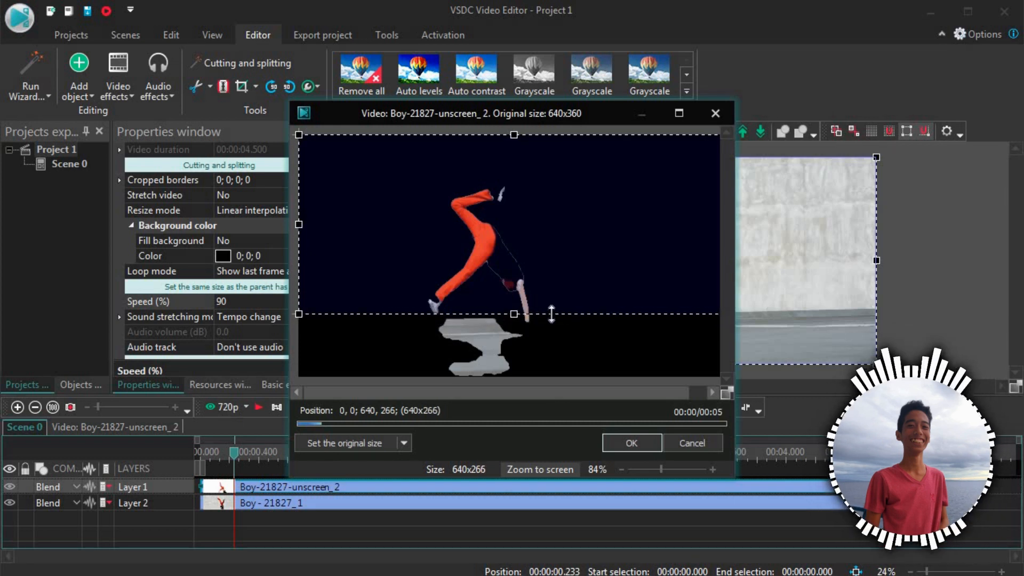
left_click_drag(515, 314, 515, 326)
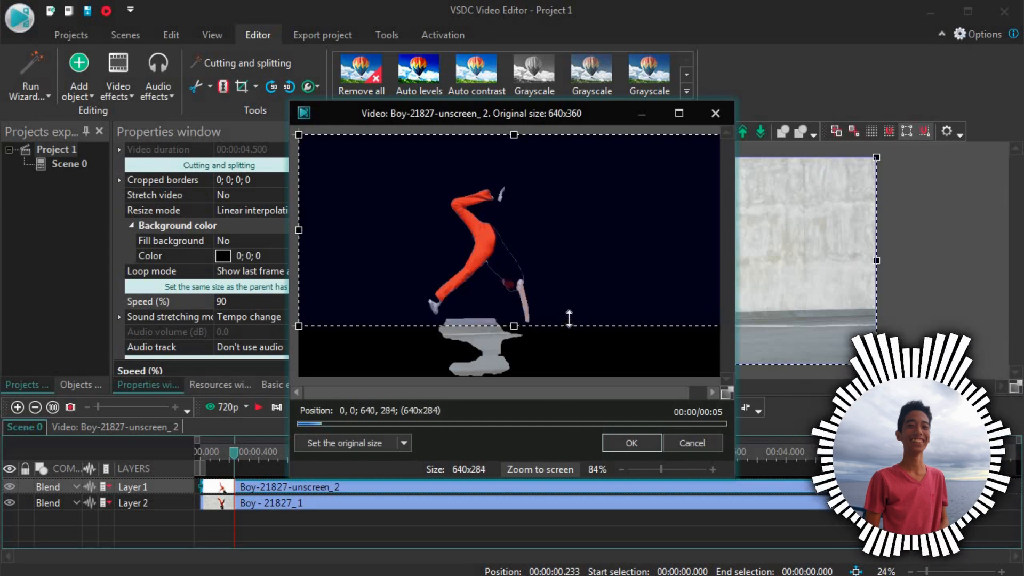
left_click_drag(514, 326, 514, 320)
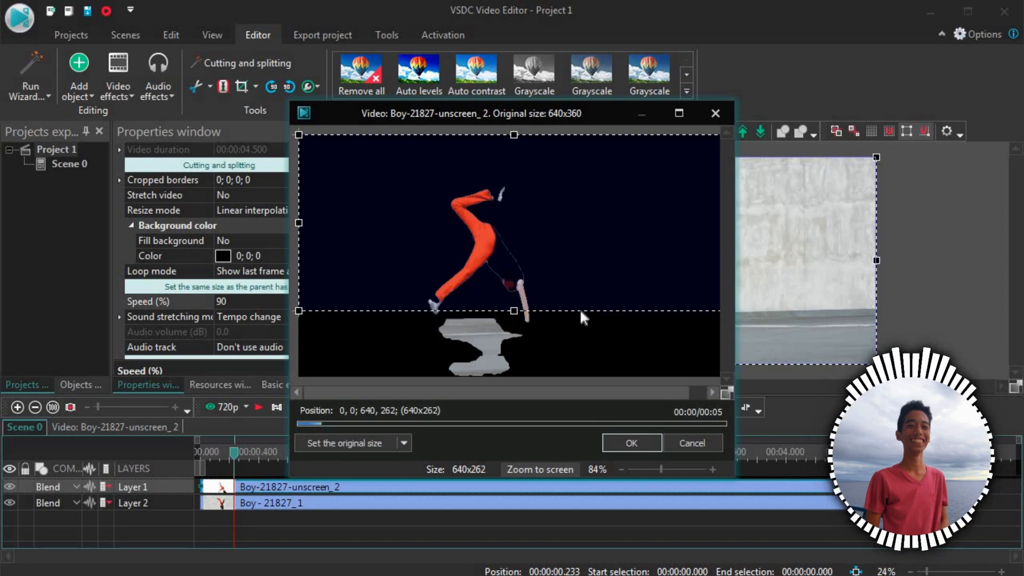
mouse_move(781, 330)
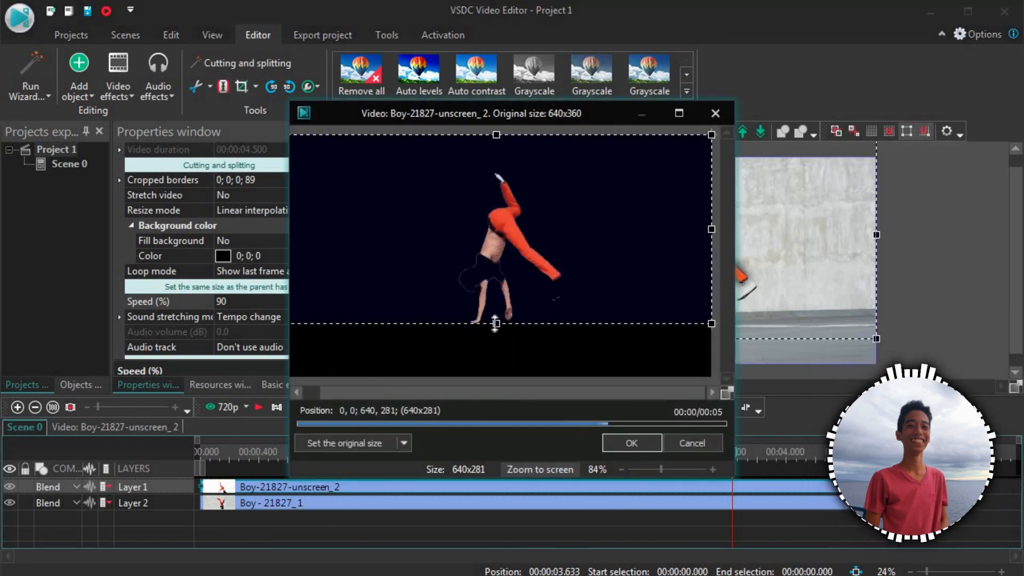
left_click(630, 442)
type("DANCE")
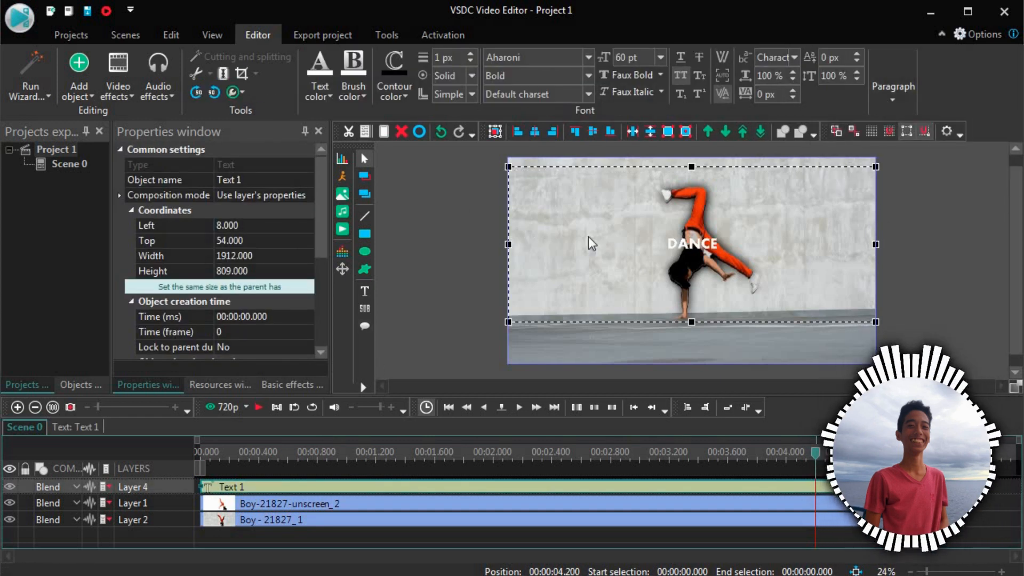
- Set the DANCE title's font size to 384 pt so it spans the frame
type("384")
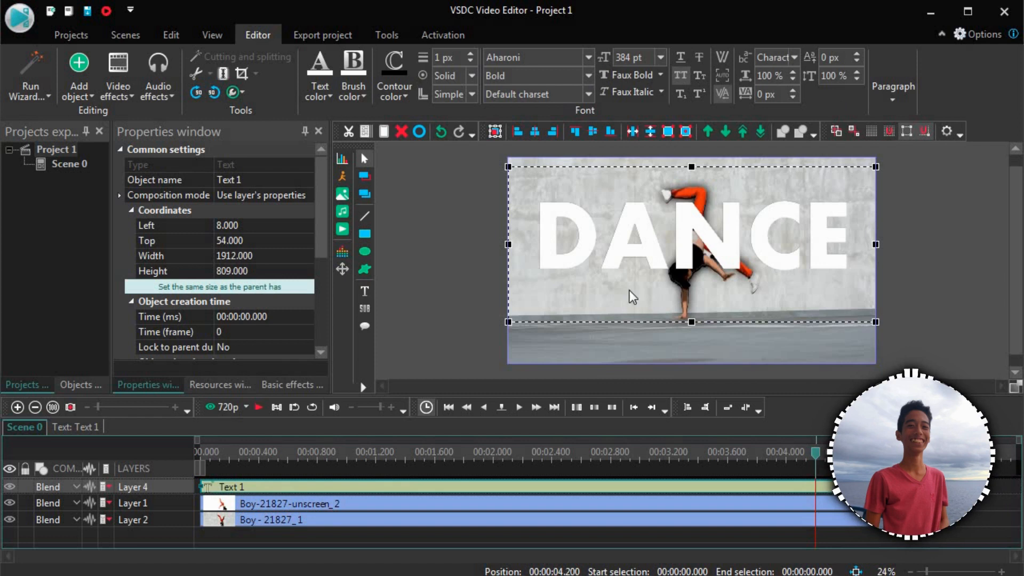